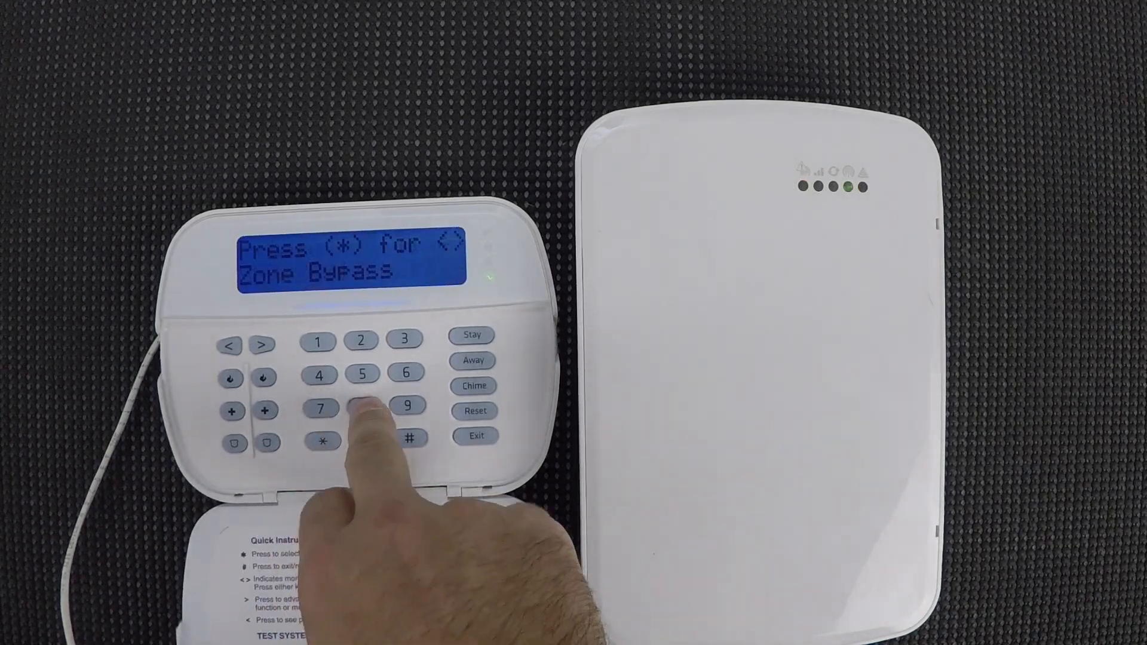
Step: Key 8 after * on the DSC keypad to reach the 'Enter Your Installers Code' prompt
{"action": "left_click", "coordinate": [321, 440]}
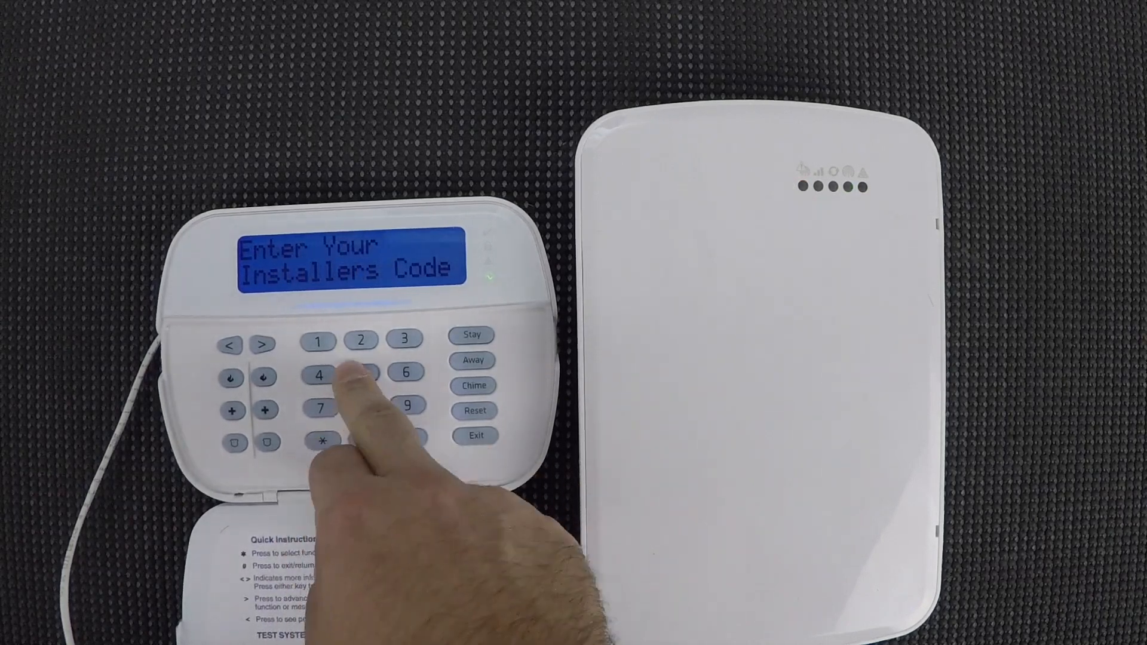